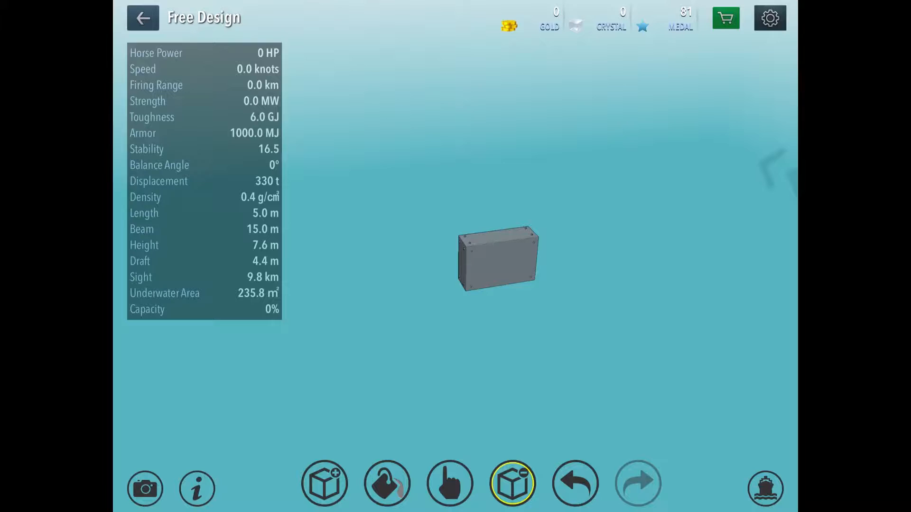
# Select the 400mm lightweight armor 3x2x1 block from the Hull parts catalog.
pyautogui.click(324, 491)
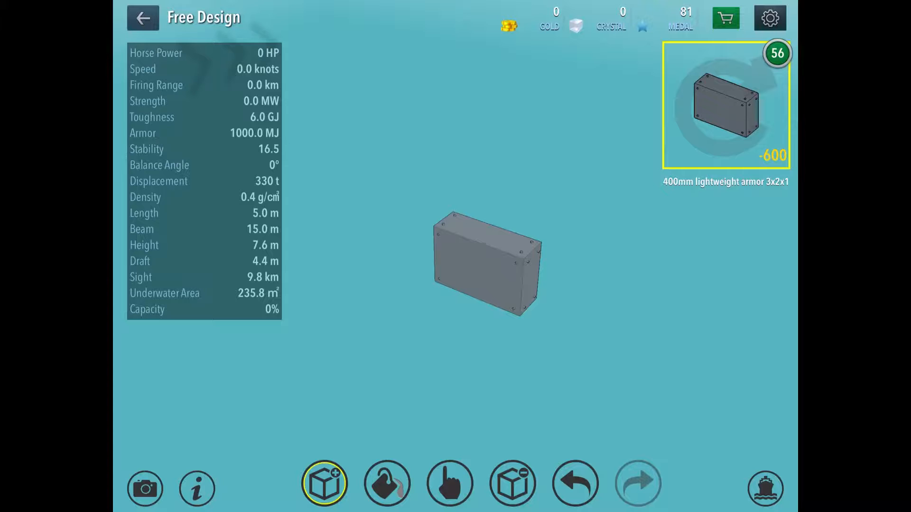
pyautogui.click(325, 485)
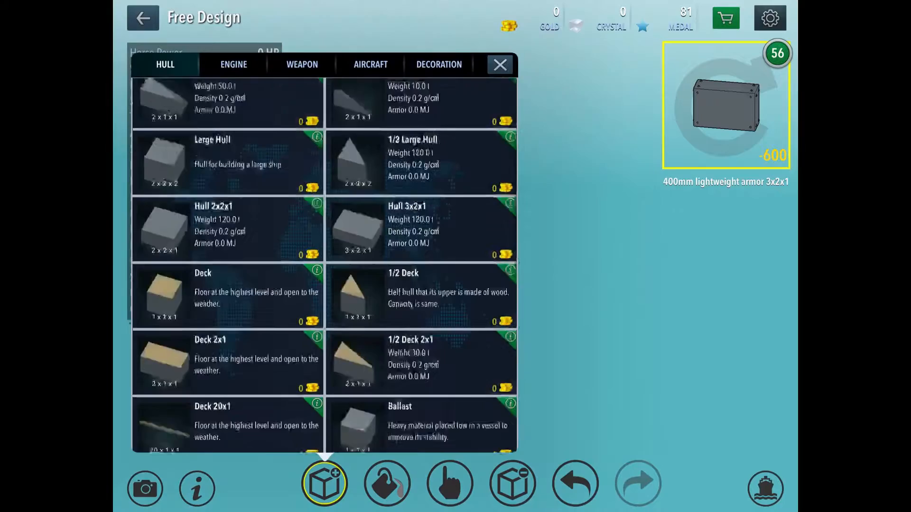
pyautogui.click(500, 65)
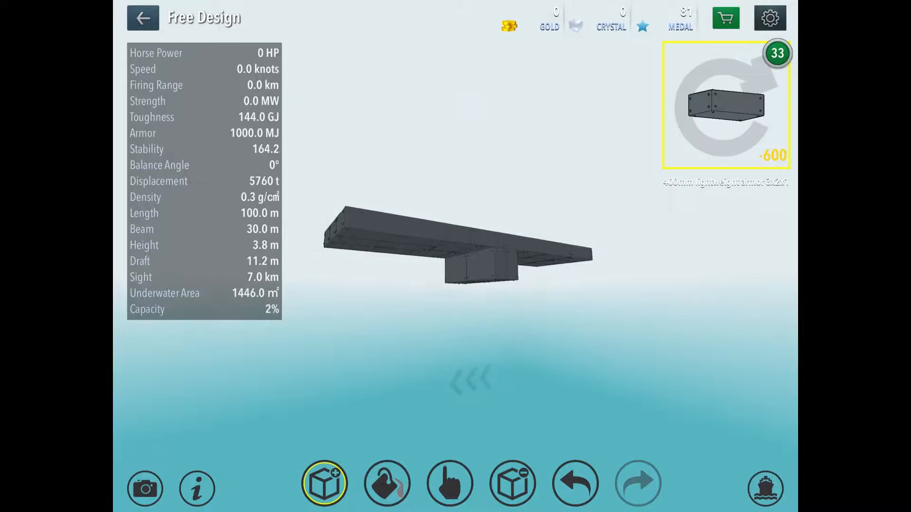
# Place armor 3x2x1 blocks into a flat 100 m deck with one block underneath.
pyautogui.click(325, 488)
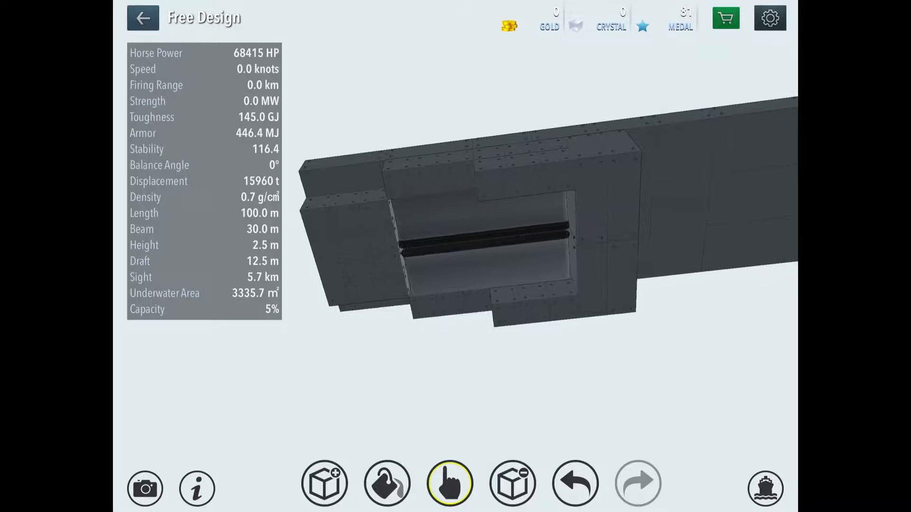
# Stack armor blocks around the hull's lower structure, reaching 23,880 t displacement and 13.1 m draft.
pyautogui.click(325, 489)
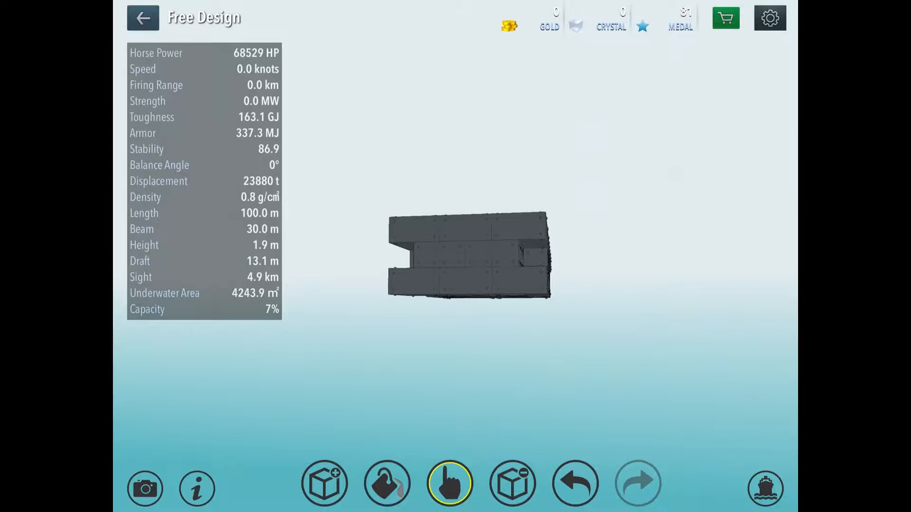
# Extend the hull to 110 m with armor and line its underside with Heavy ballast.
pyautogui.click(327, 490)
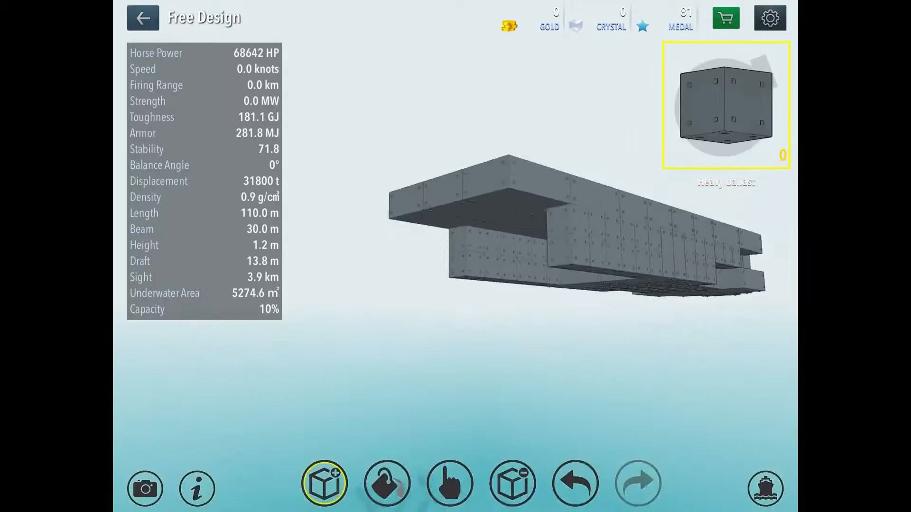
pyautogui.click(325, 488)
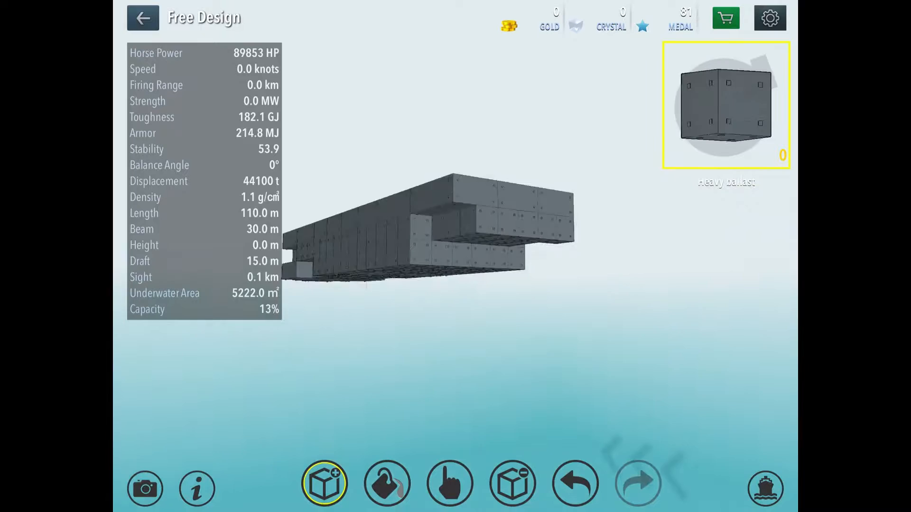
# Add engine and Heavy ballast blocks until Height reads 0.0 m and Draft 15.0 m.
pyautogui.click(324, 489)
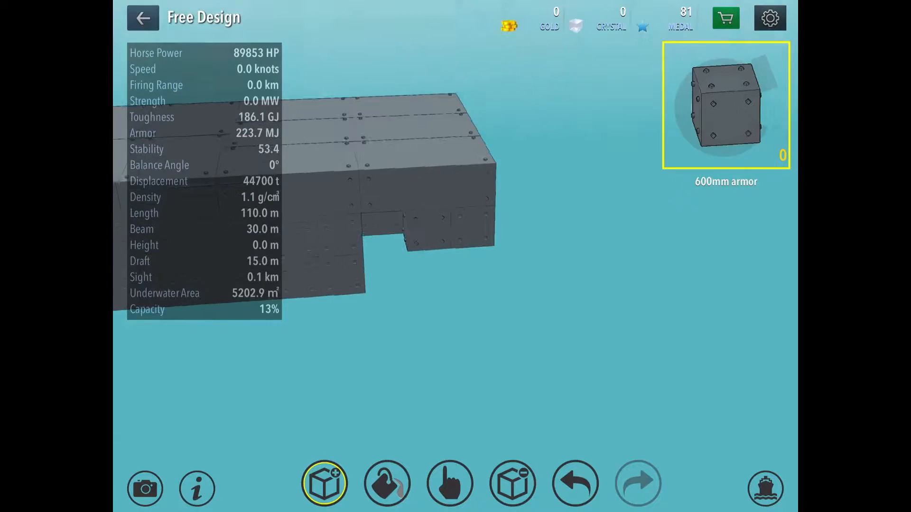
# Add 600mm armor and 400mm lightweight armor 3x2x1 blocks, reaching 120 m and 46,340 t.
pyautogui.click(450, 483)
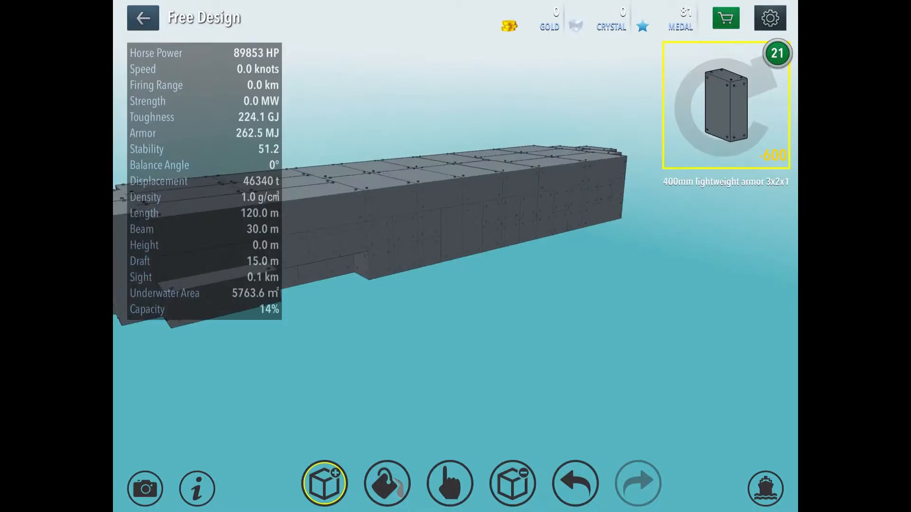
# Place 5/6 400mm lightweight armor slopes at the bow and add Heavy ballast at the front.
pyautogui.click(325, 491)
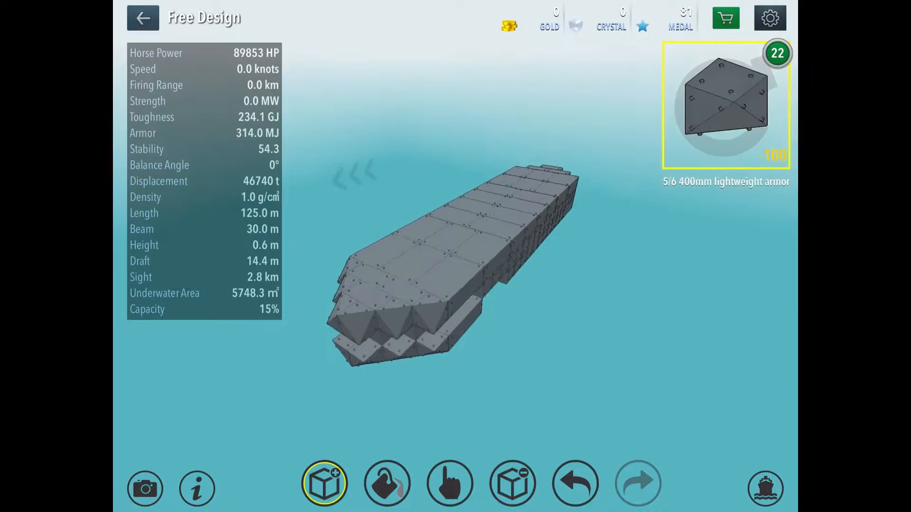
pyautogui.click(325, 490)
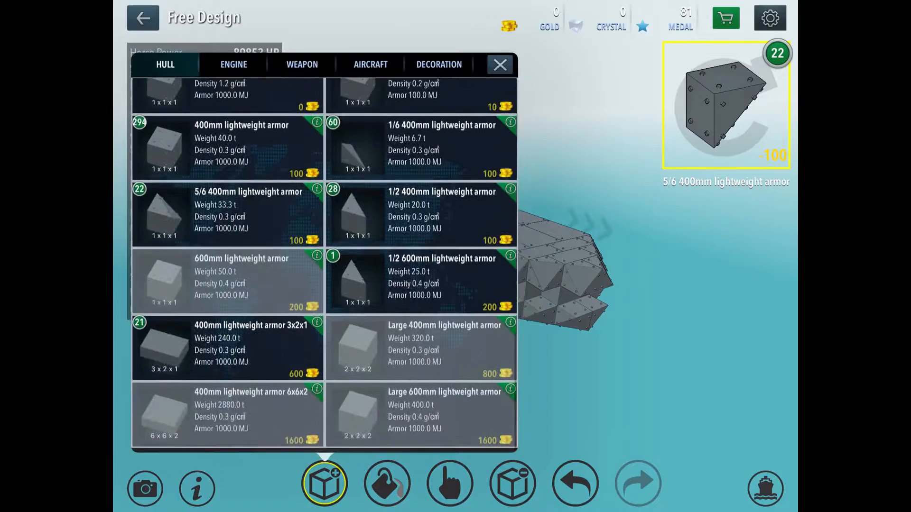
pyautogui.click(499, 63)
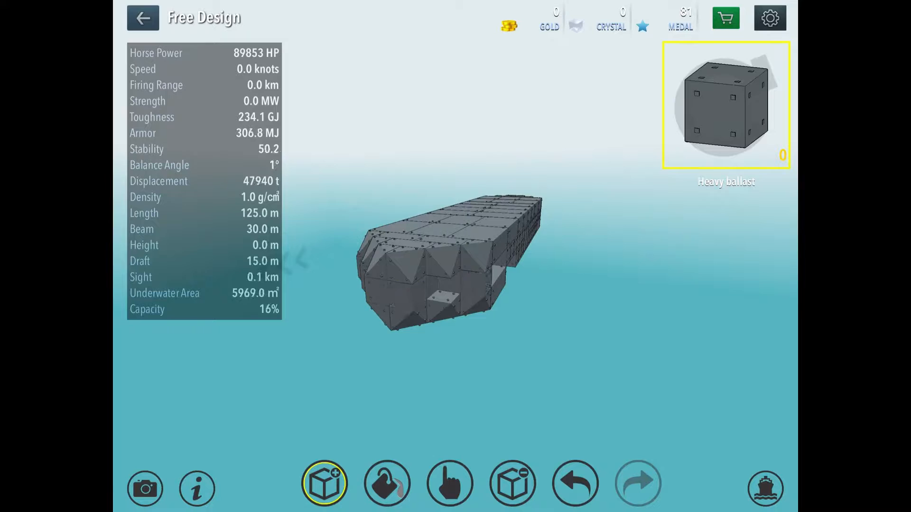
pyautogui.click(450, 483)
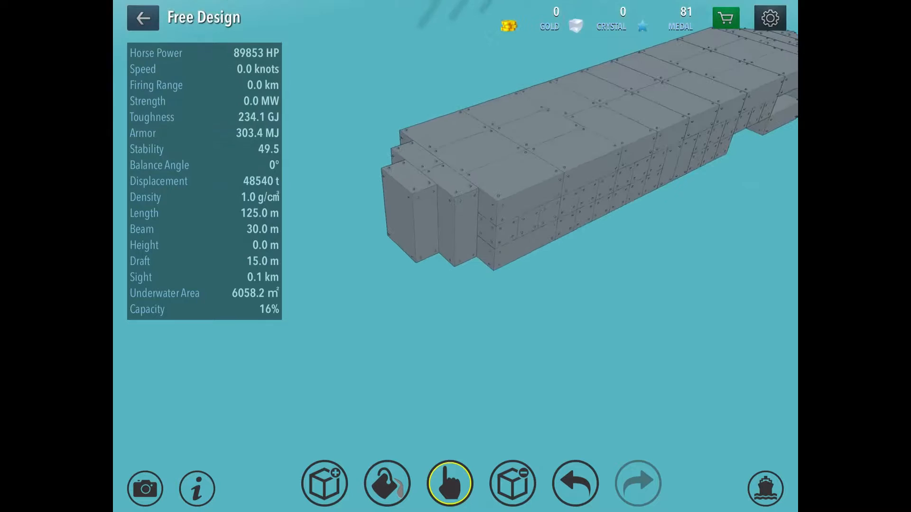
pyautogui.click(325, 486)
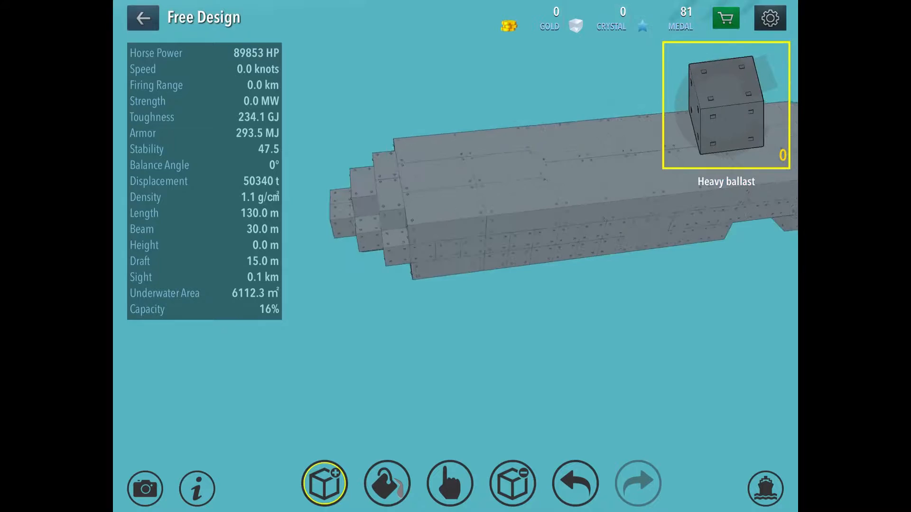
# Cover the hull's sides and top with 1/6 400mm lightweight armor slope pieces.
pyautogui.click(324, 487)
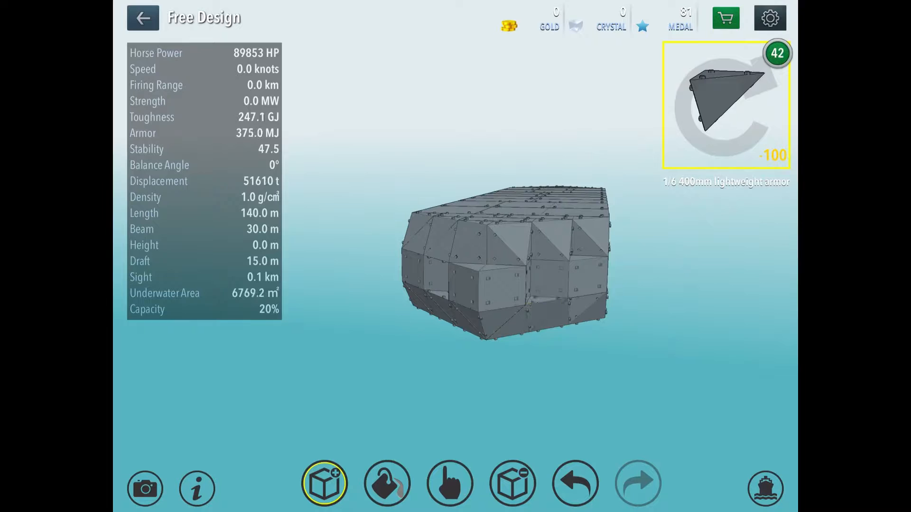
# Stack 400mm lightweight armor into a pointed 145 m hull with a raised sloped deck.
pyautogui.click(326, 487)
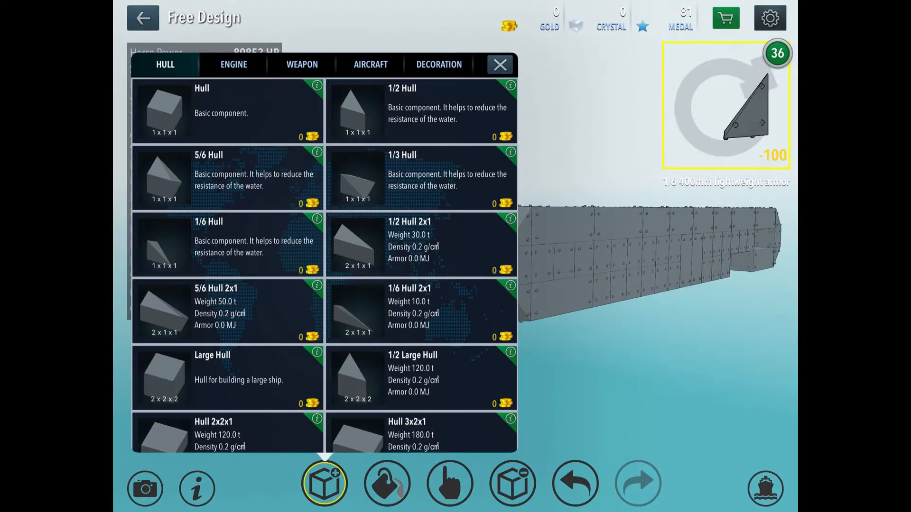
pyautogui.click(500, 64)
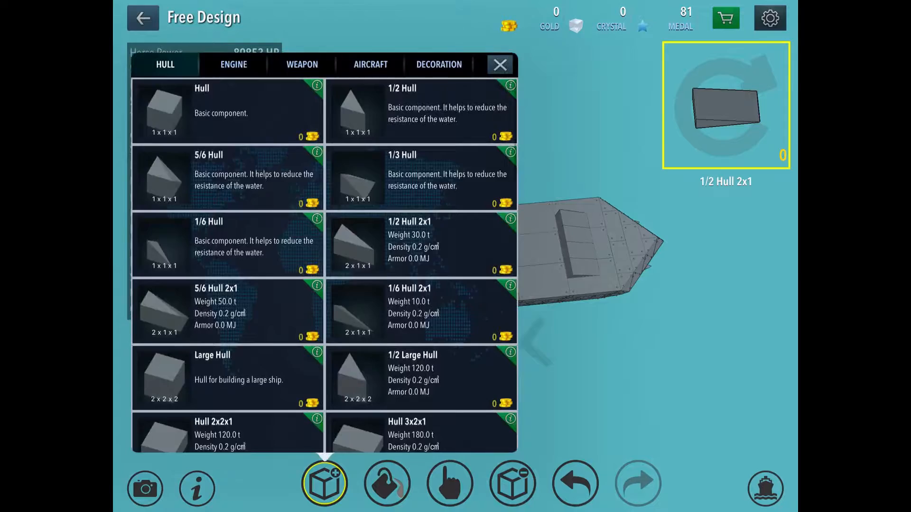
pyautogui.click(500, 64)
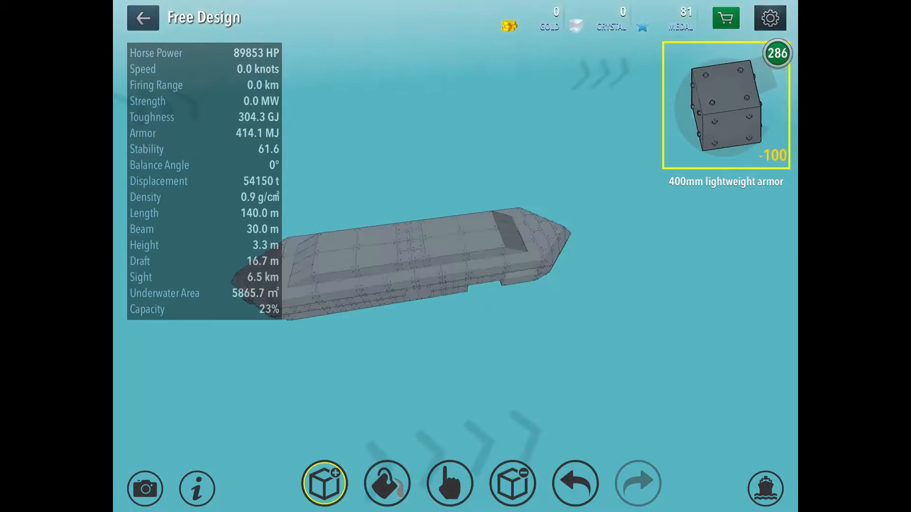
pyautogui.click(325, 487)
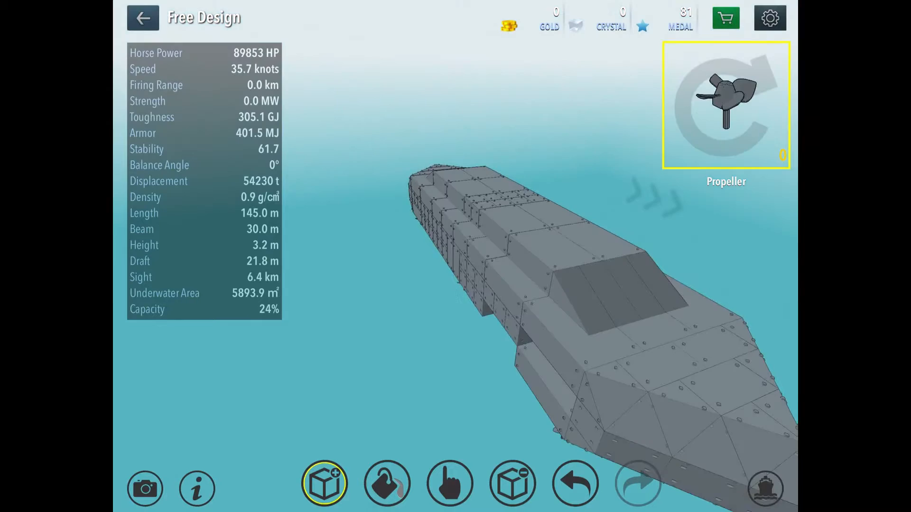
# Inspect the propellers, then fit an Underwater Torpedo Tube for 7.0 km firing range.
pyautogui.click(144, 17)
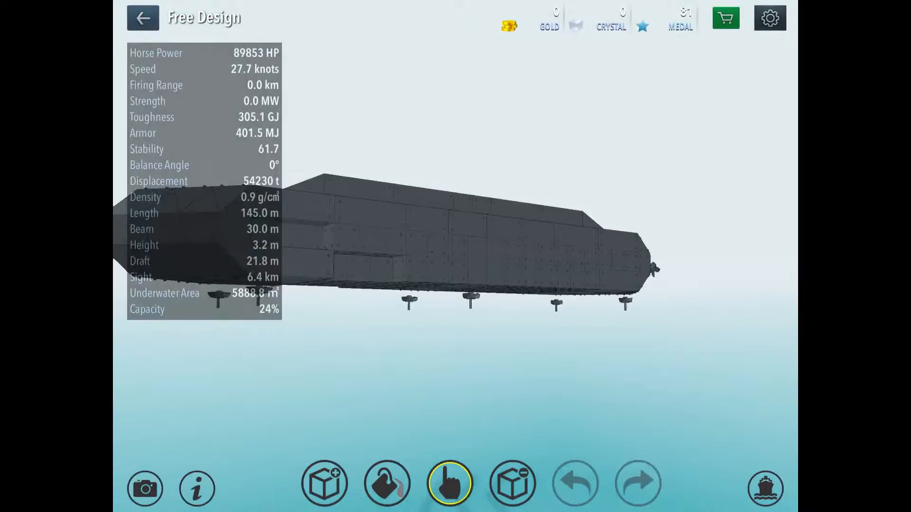
pyautogui.click(324, 488)
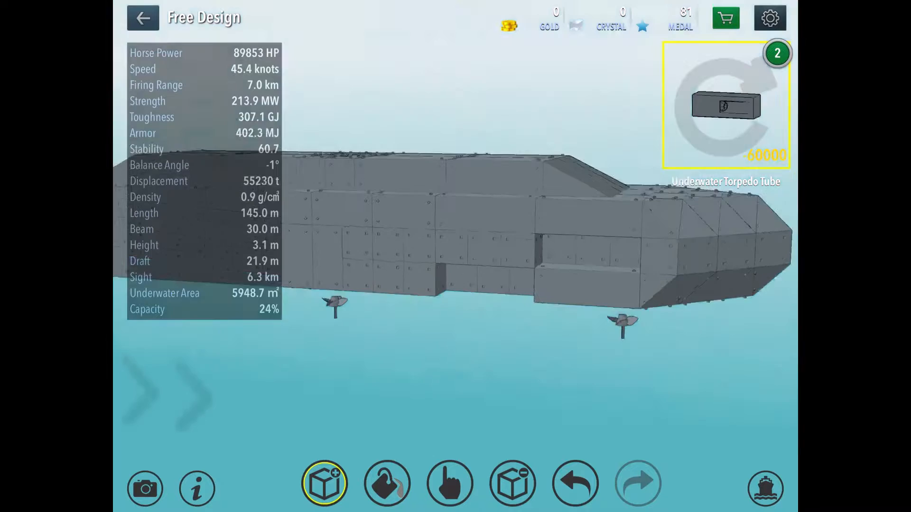
pyautogui.click(324, 487)
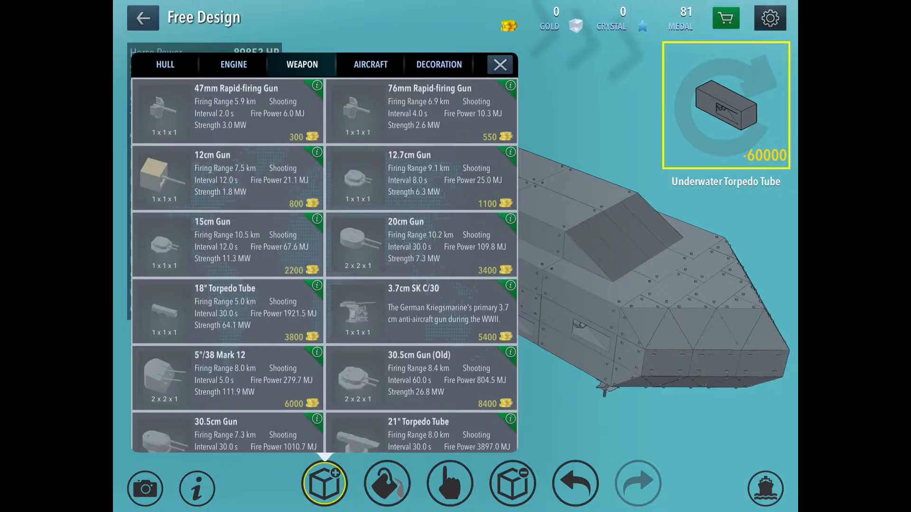
# Place a second torpedo tube, then 1/2 and 1/6 400mm armor blocks on the side bulge.
pyautogui.click(501, 64)
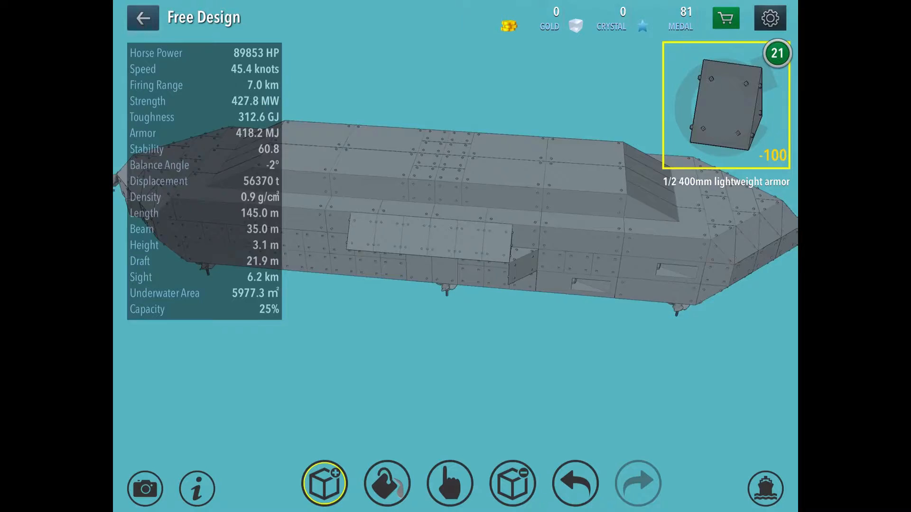
pyautogui.click(325, 491)
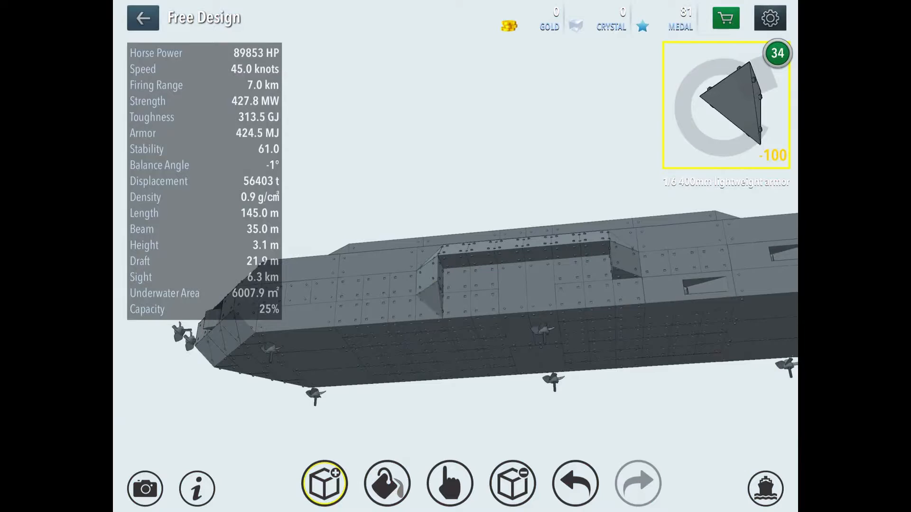
pyautogui.click(324, 490)
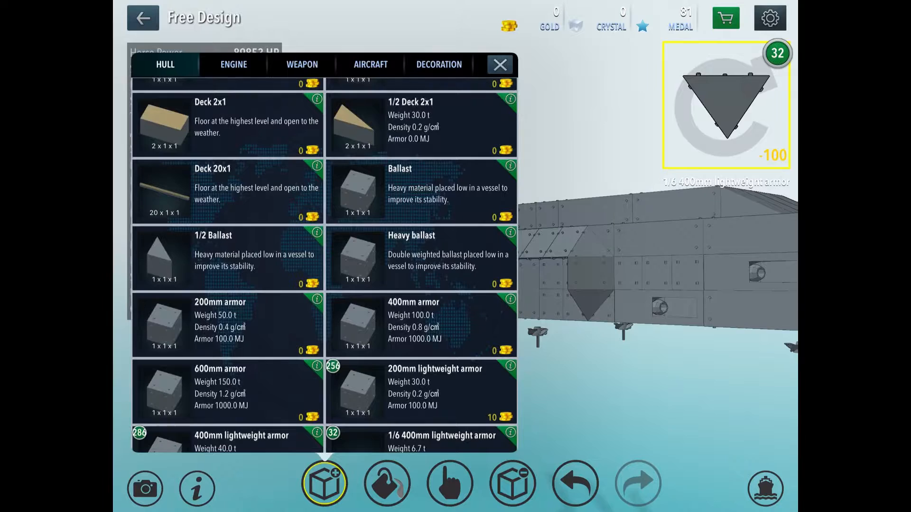
# Place Heavy ballast blocks beneath the hull, raising draft to 22.2 m and density to 1.0 g/cm³.
pyautogui.click(500, 64)
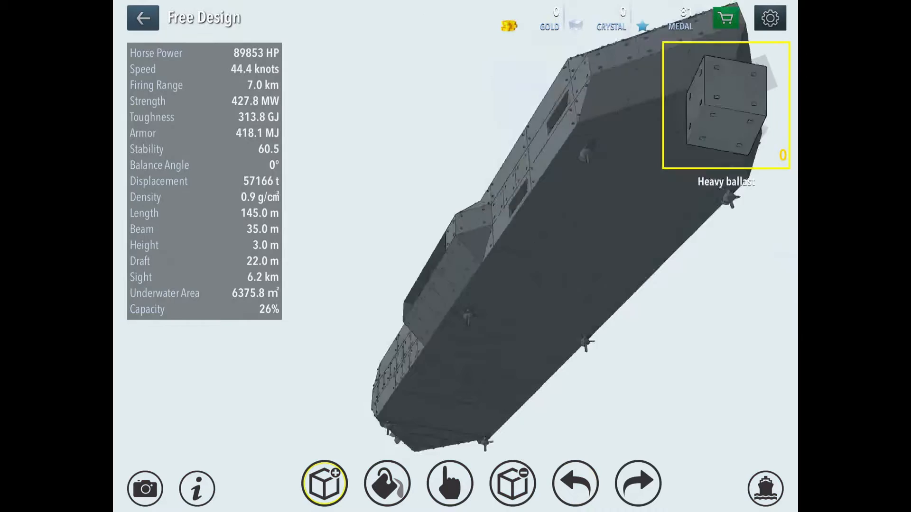
pyautogui.click(449, 487)
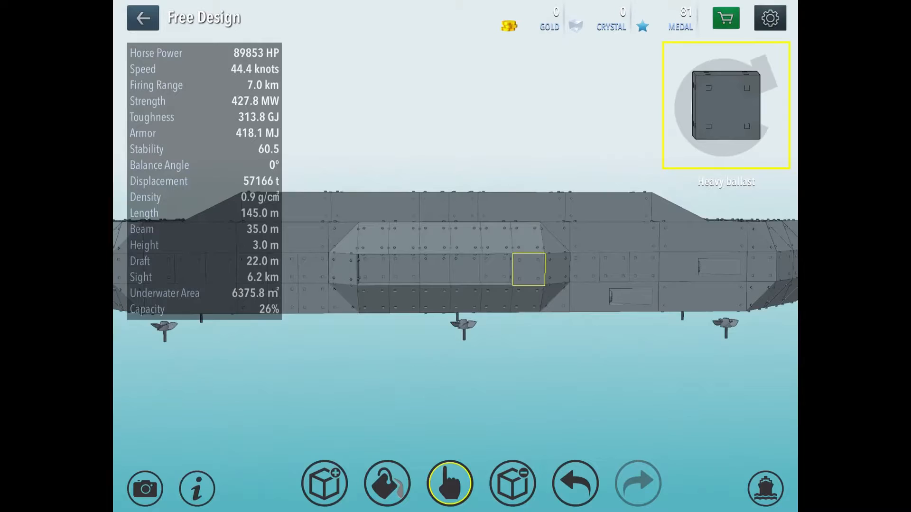
pyautogui.click(325, 490)
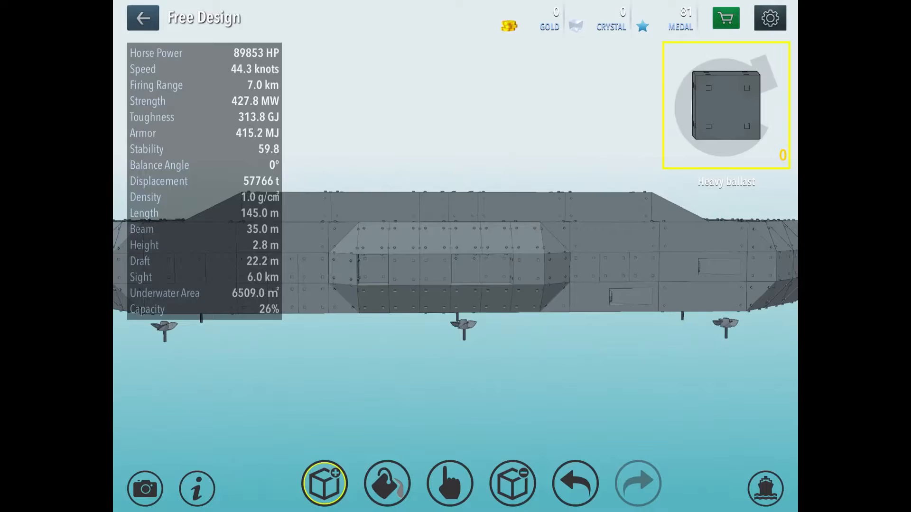
# Add Heavy ballast and 1/2 Ballast blocks along the hull, reaching 60,303 t displacement.
pyautogui.click(324, 489)
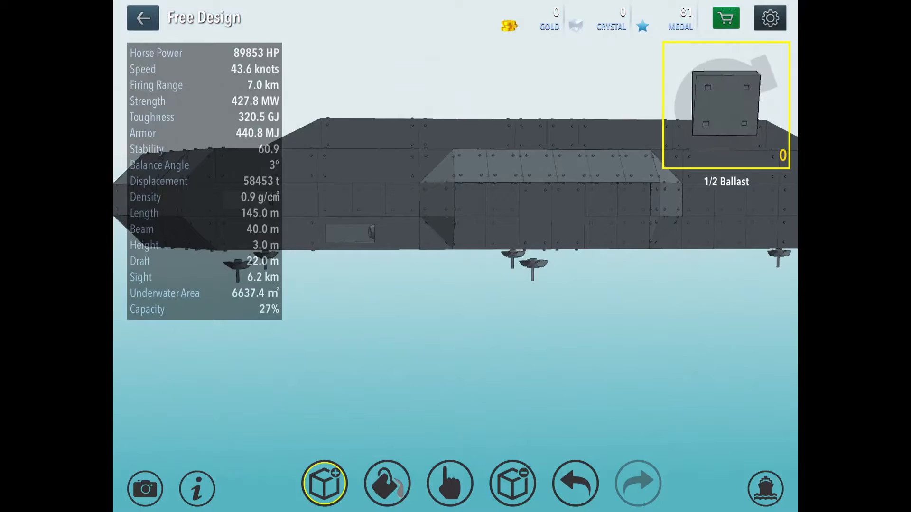
pyautogui.click(324, 489)
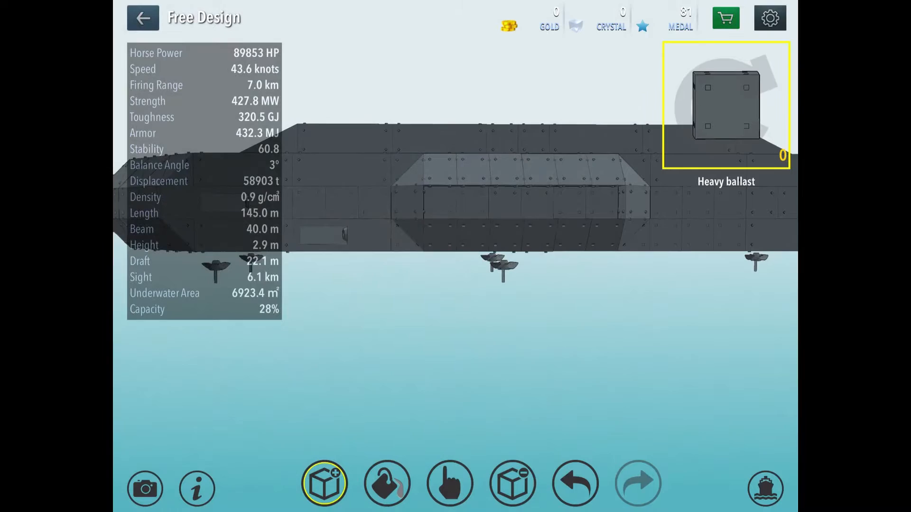
pyautogui.click(326, 488)
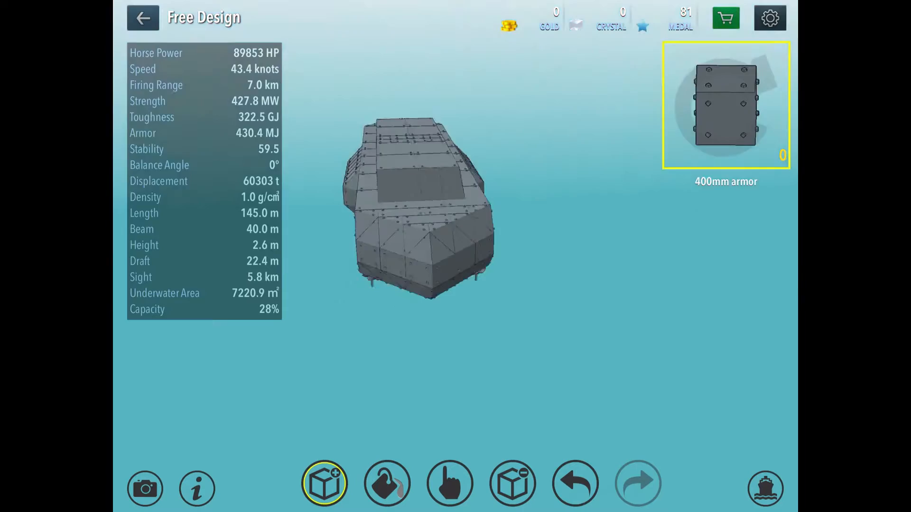
# Place Depth gauge decorations on the hull and launch the submarine at sea.
pyautogui.click(326, 488)
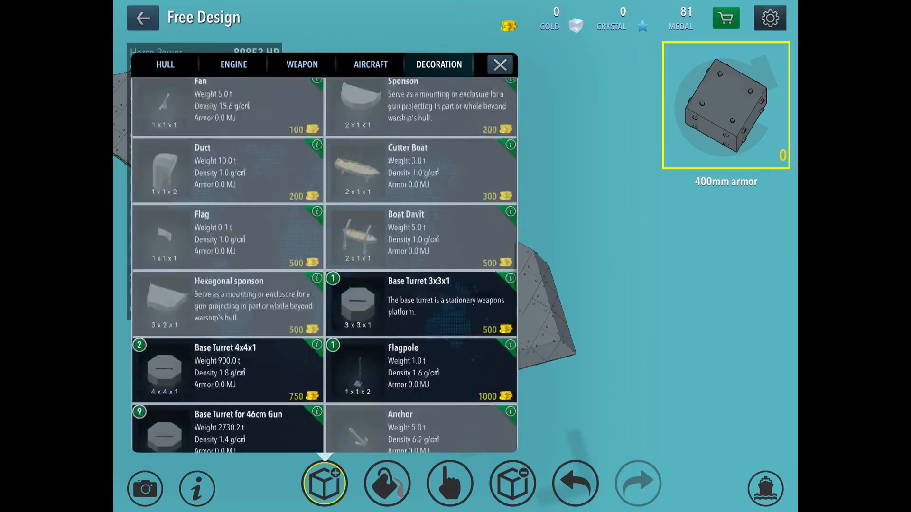
pyautogui.click(501, 64)
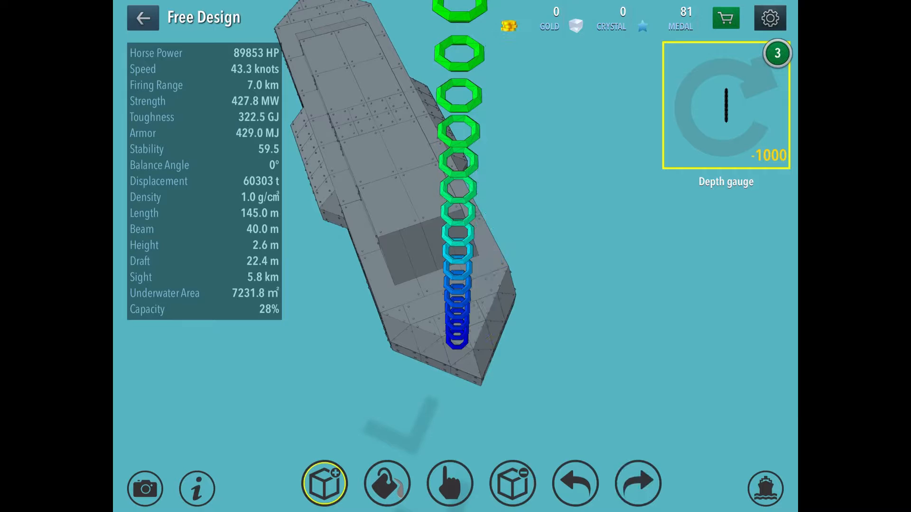
pyautogui.click(448, 483)
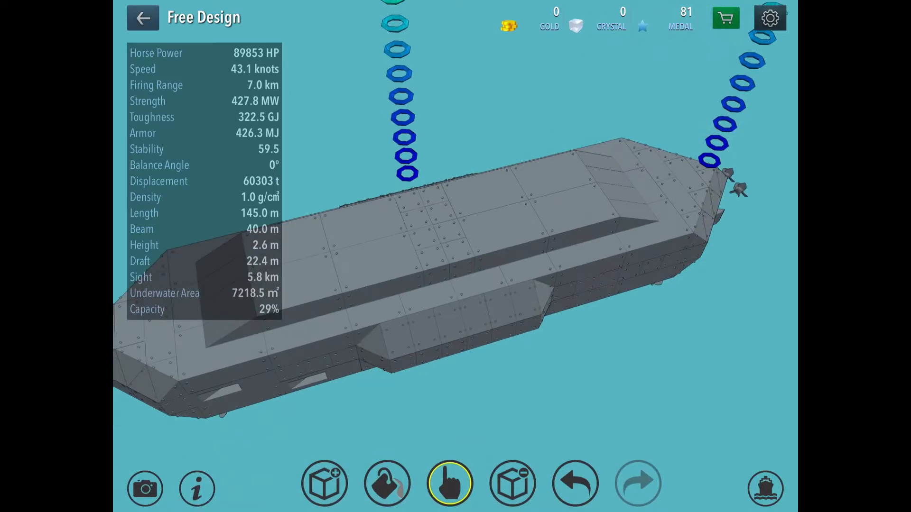
pyautogui.click(764, 496)
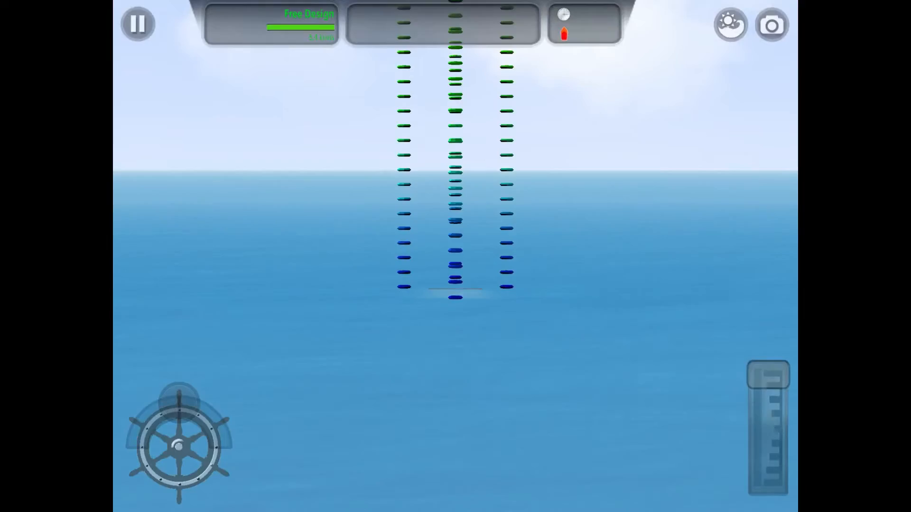